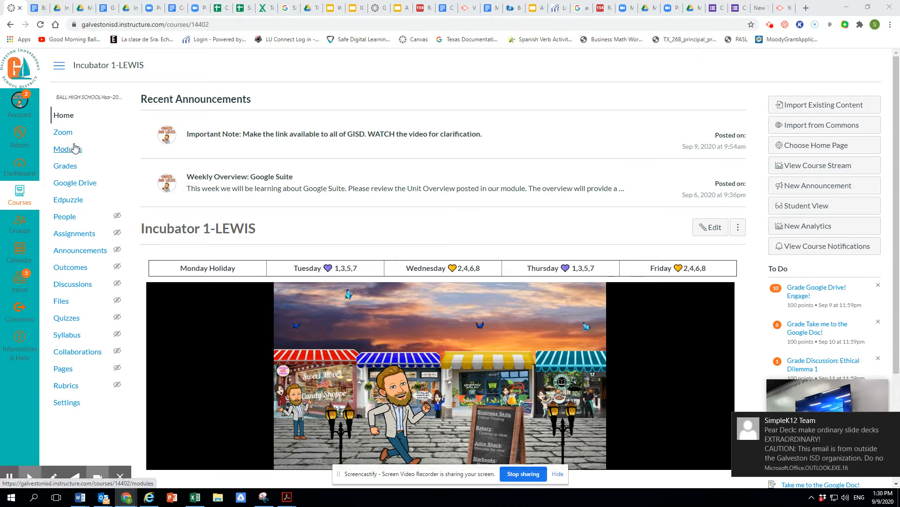
# Show the Modules page and scroll to the Week of 9/8 through 9/11 module.
pyautogui.click(68, 149)
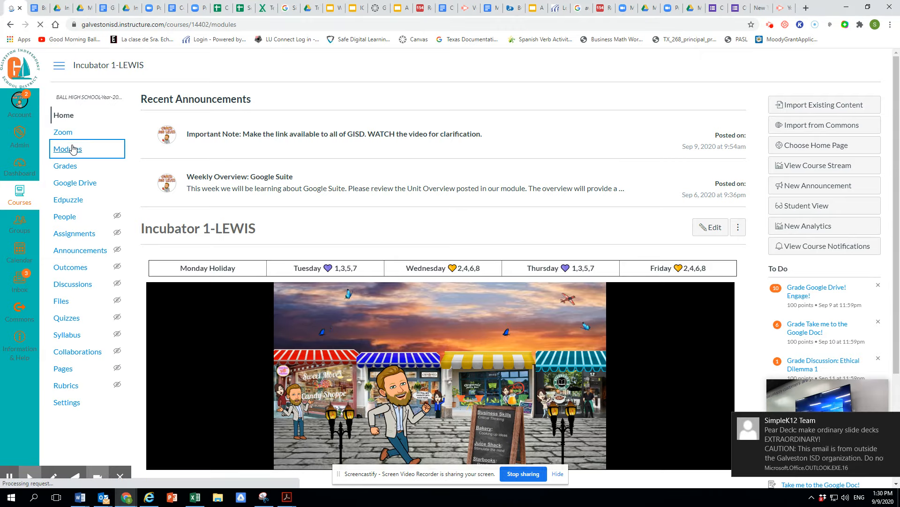
pyautogui.click(67, 149)
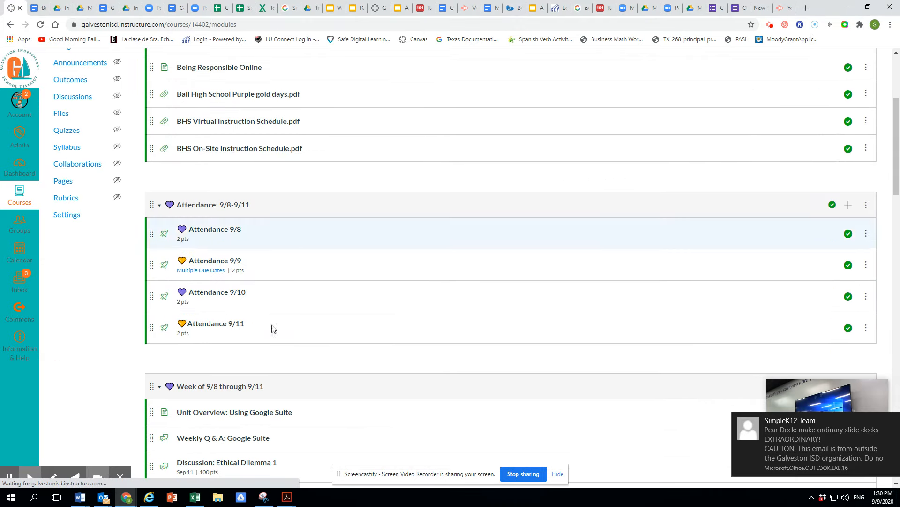
pyautogui.scroll(-3)
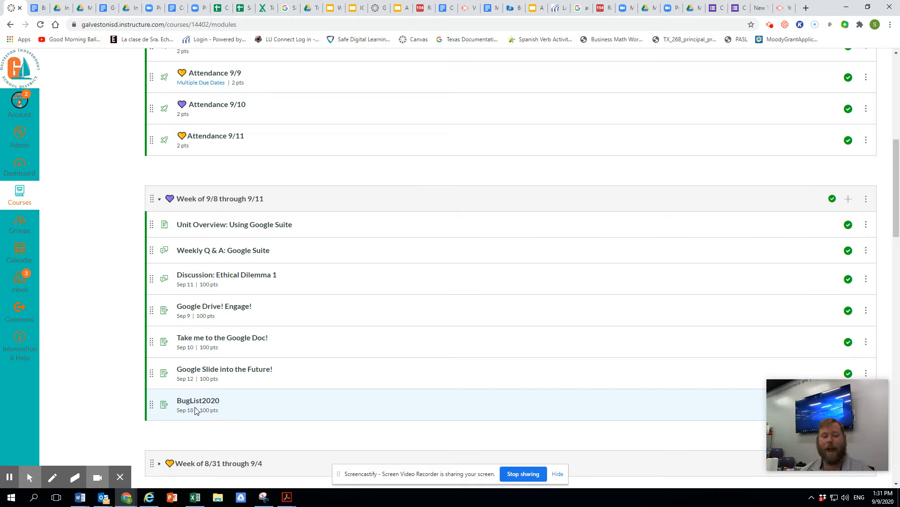
pyautogui.moveTo(211, 407)
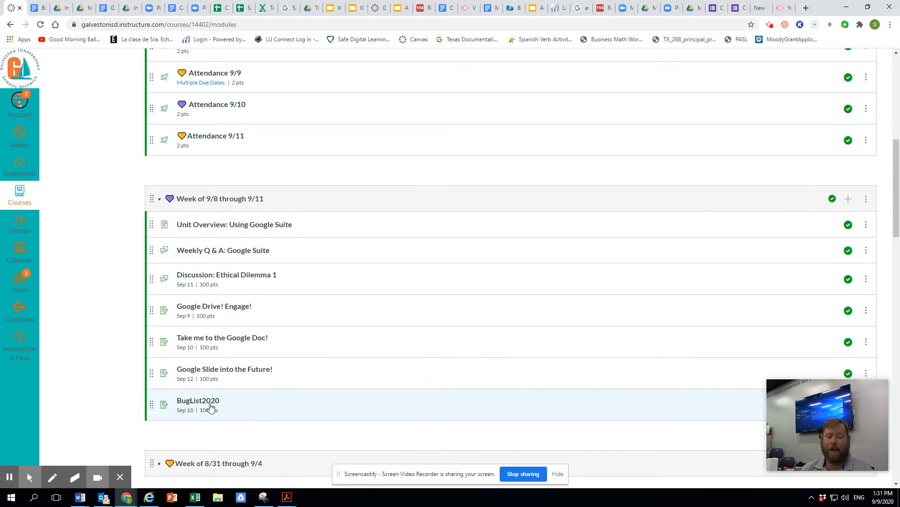
# Reach the BugList2020 copy prompt via the assignment's docs.google.com link.
pyautogui.click(198, 400)
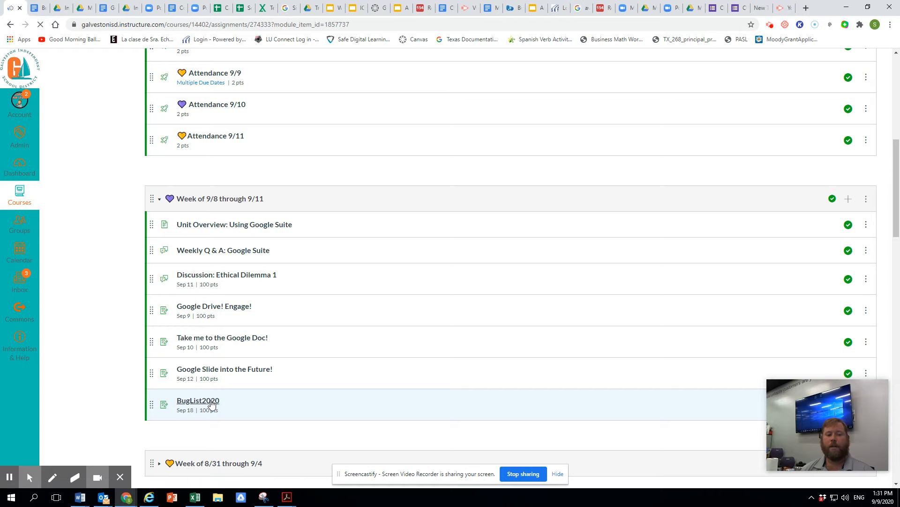
pyautogui.click(198, 401)
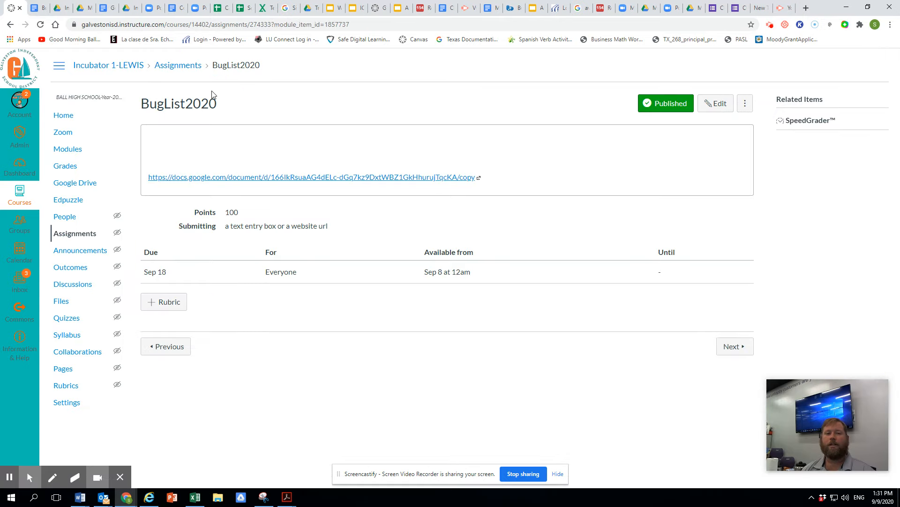
pyautogui.moveTo(254, 163)
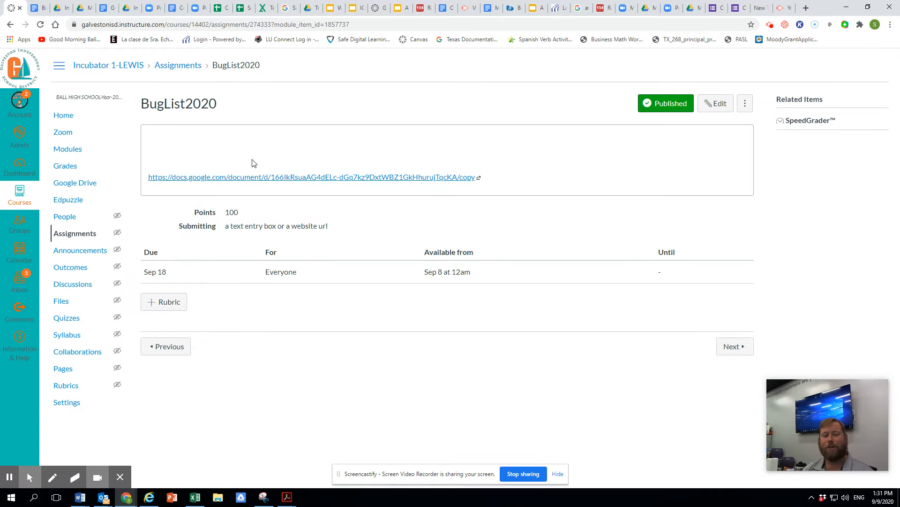
pyautogui.click(312, 177)
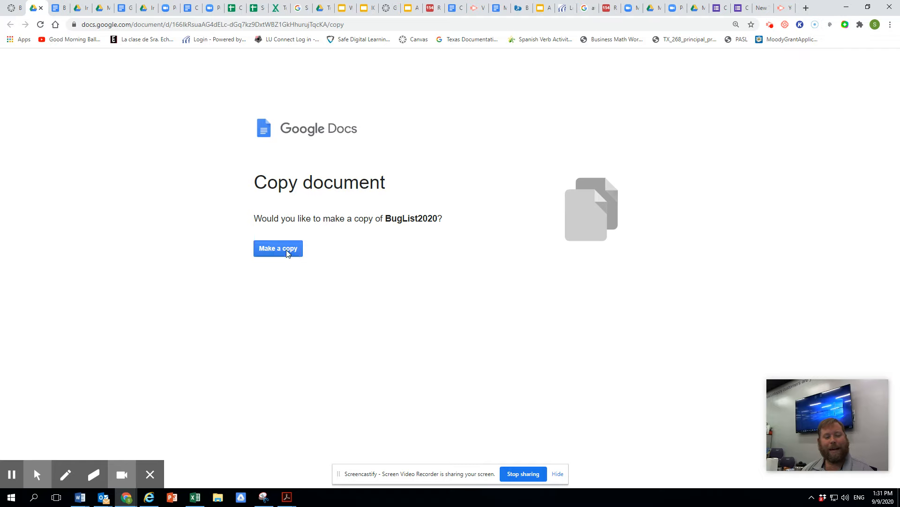
# Make a personal copy of BugList2020 and strip 'Copy of' from its title.
pyautogui.click(278, 247)
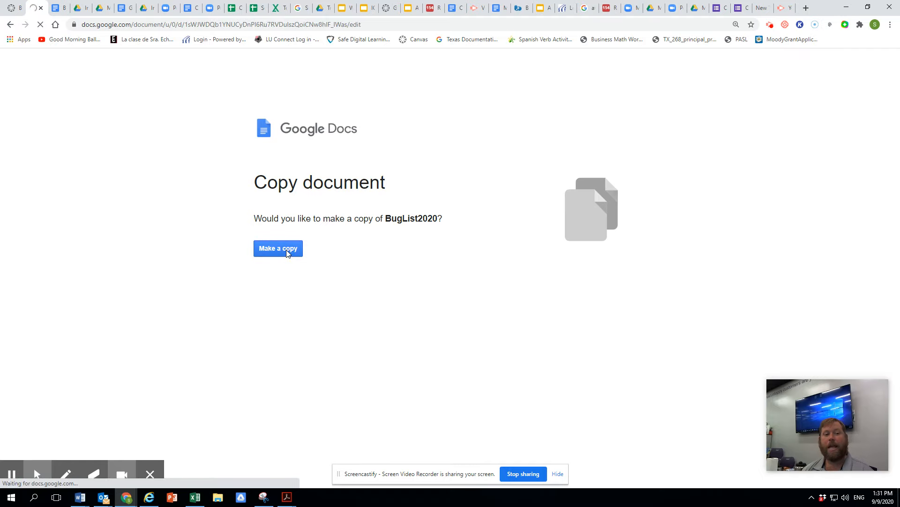
pyautogui.click(278, 248)
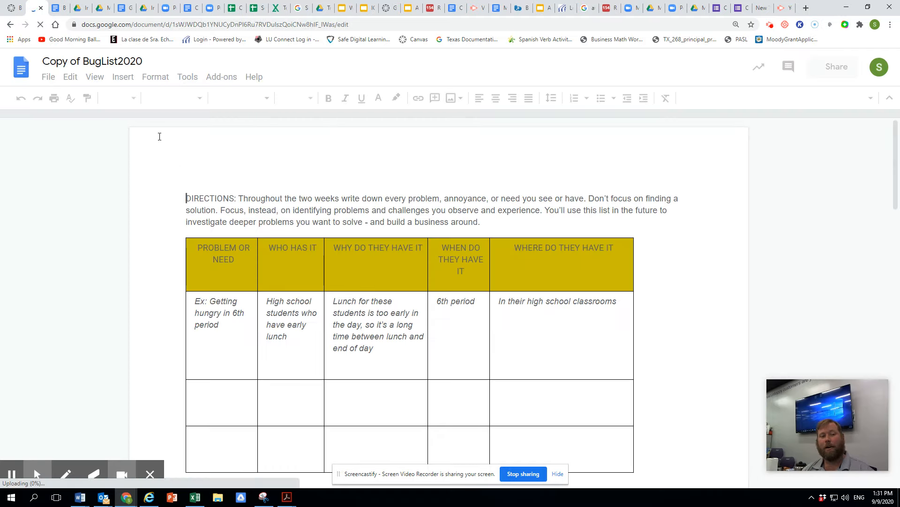
pyautogui.click(92, 61)
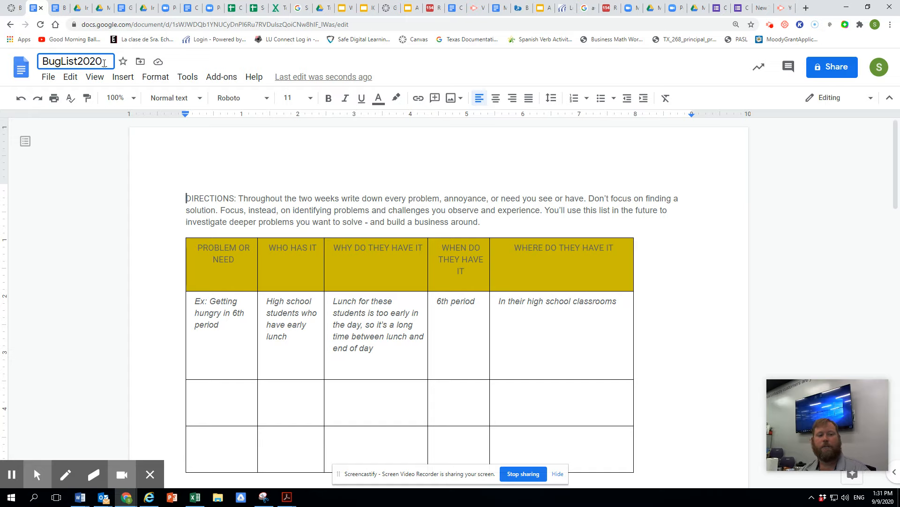
# Title the copy BugList2020_SRLewis and review the problem table below the example.
pyautogui.write('SRLewis')
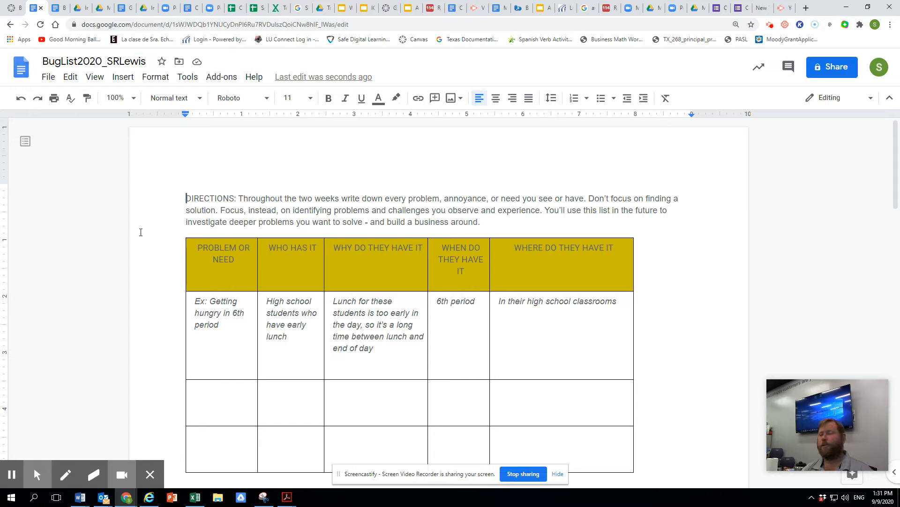
pyautogui.scroll(-3)
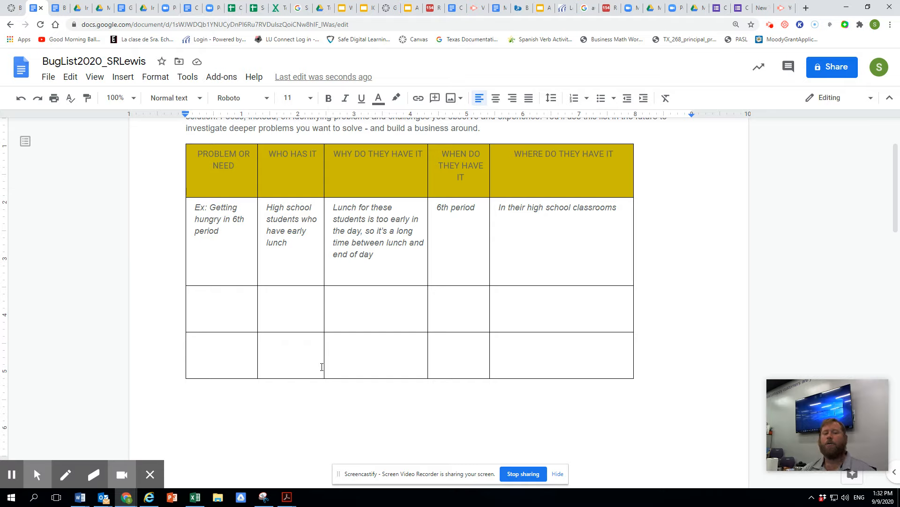
pyautogui.moveTo(434, 351)
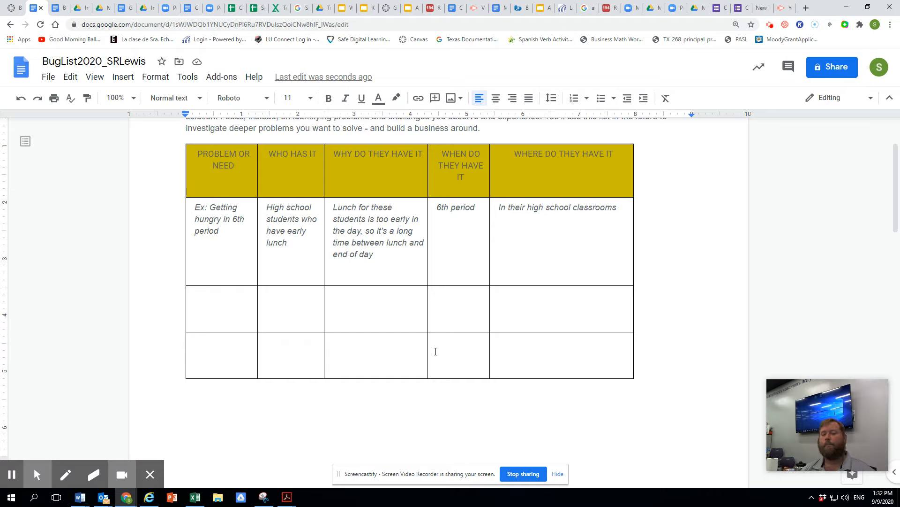
pyautogui.moveTo(445, 339)
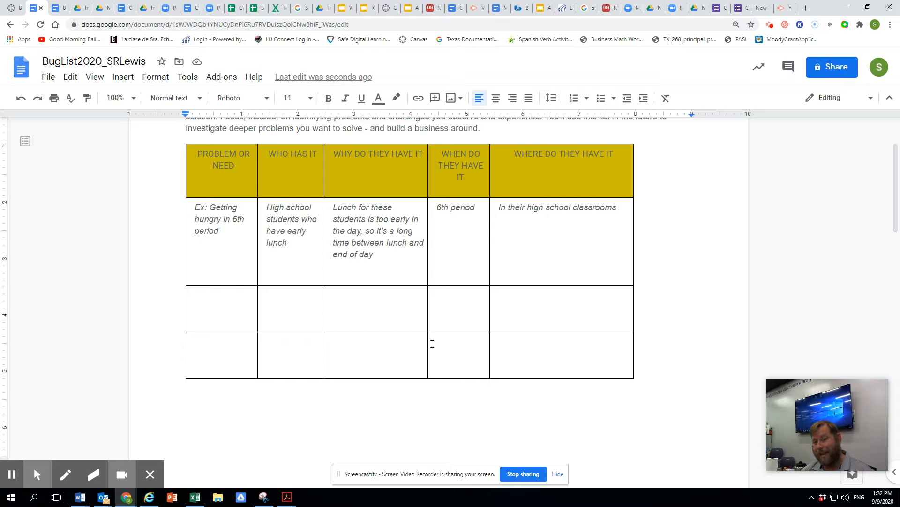
pyautogui.moveTo(429, 341)
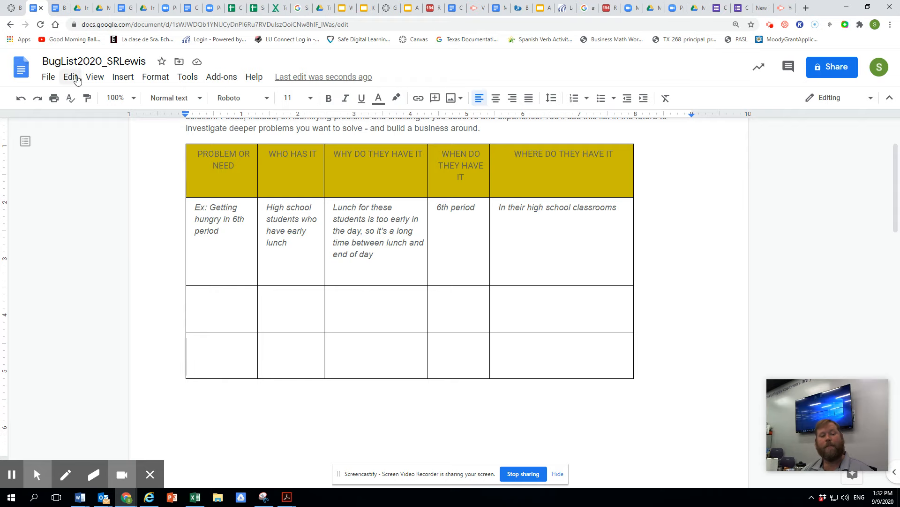
# Move BugList2020_SRLewis into the Incubator2020_RobLewis Drive folder via File > Move.
pyautogui.click(48, 76)
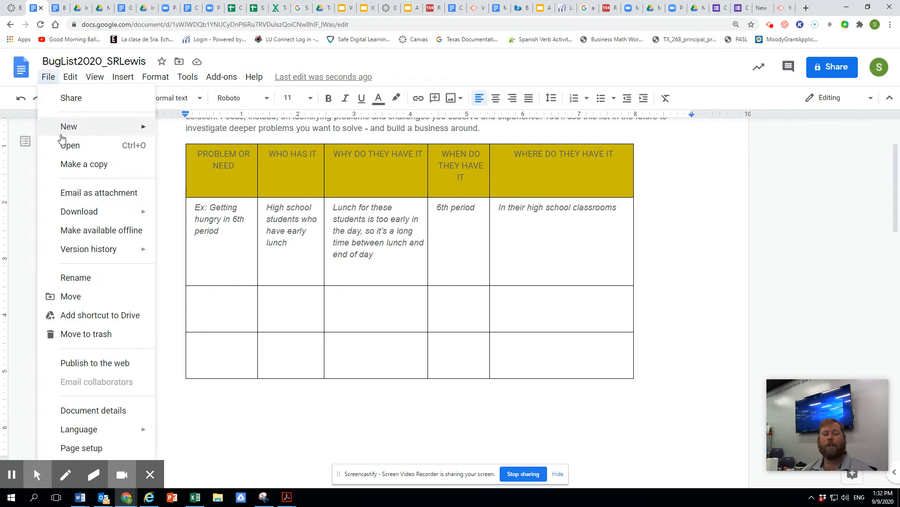
pyautogui.moveTo(69, 127)
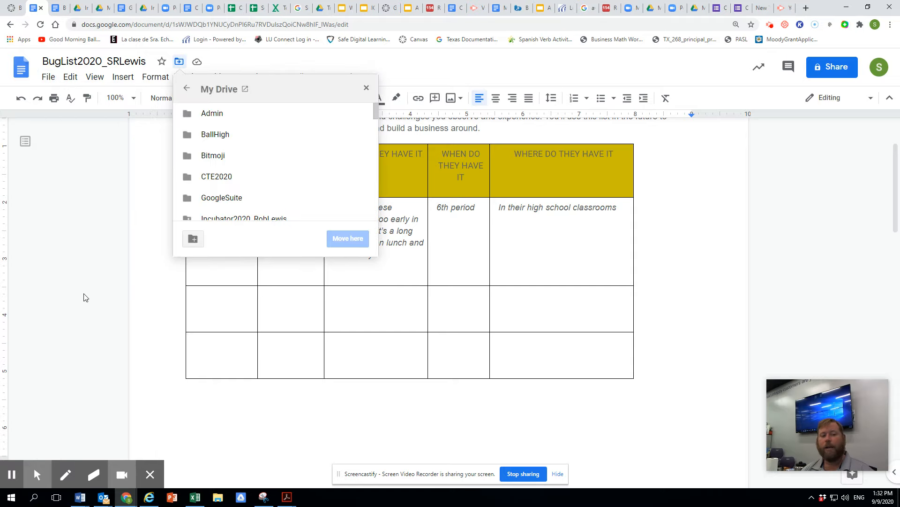
pyautogui.click(244, 171)
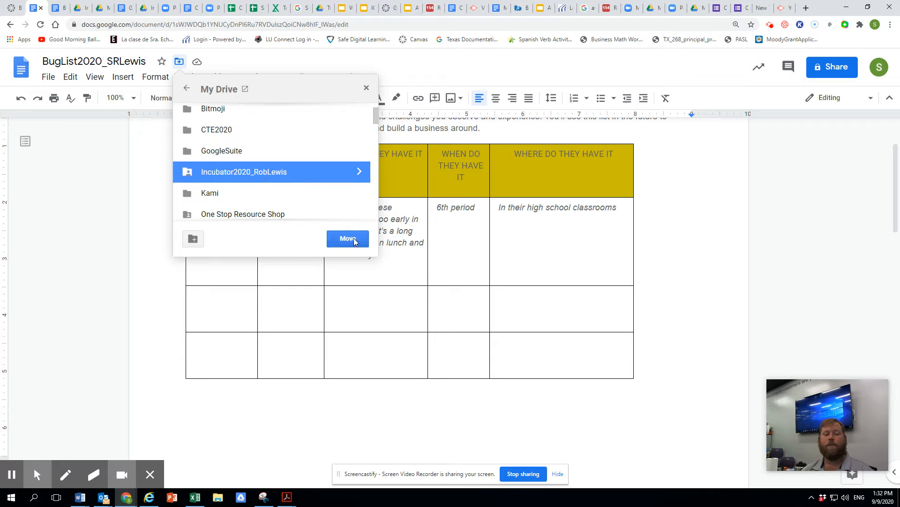
pyautogui.click(347, 238)
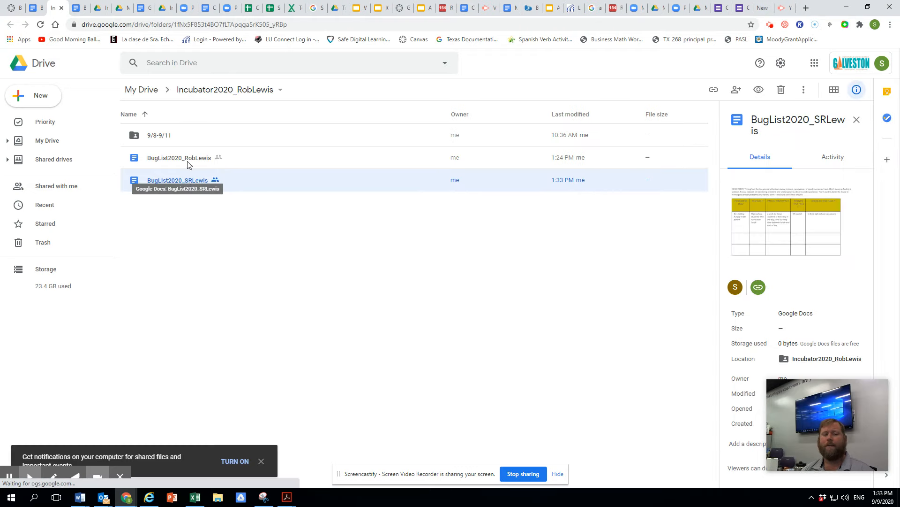
# Remove BugList2020_SRLewis from the Incubator2020_RobLewis folder, keeping BugList2020_RobLewis.
pyautogui.click(192, 180)
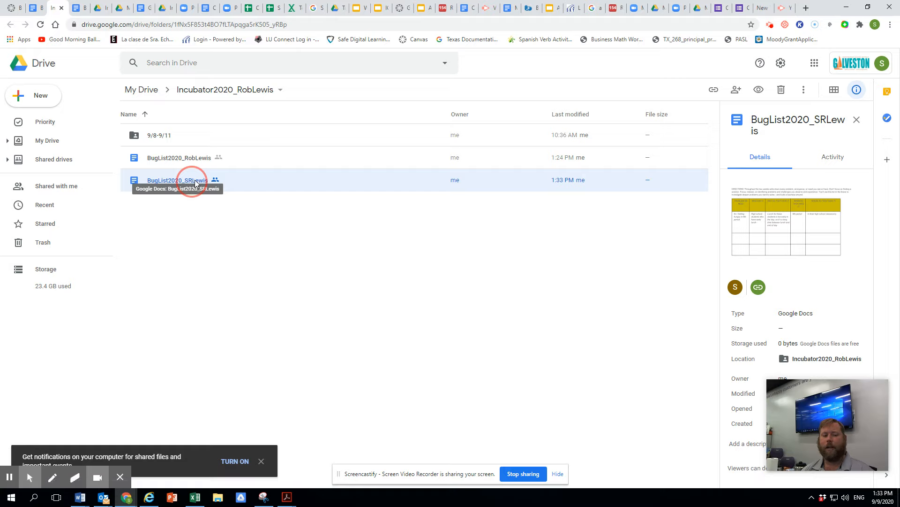
pyautogui.rightClick(192, 180)
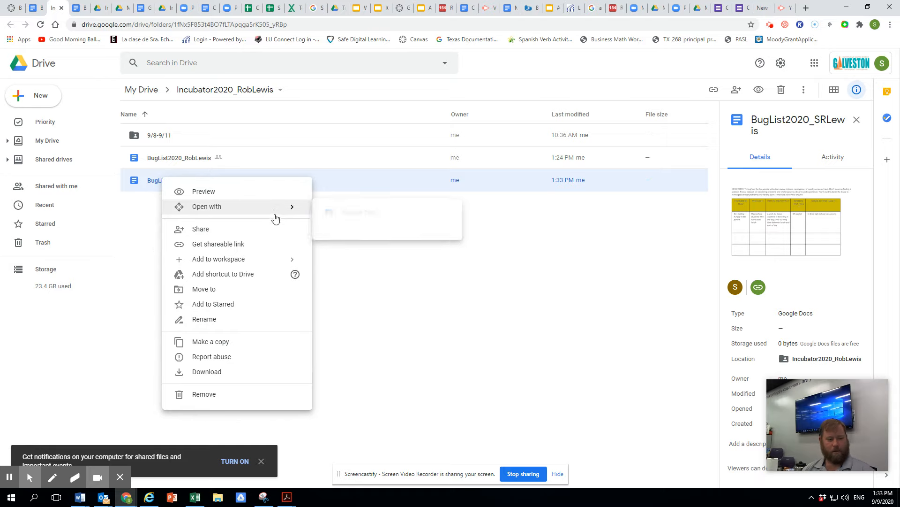
pyautogui.click(204, 393)
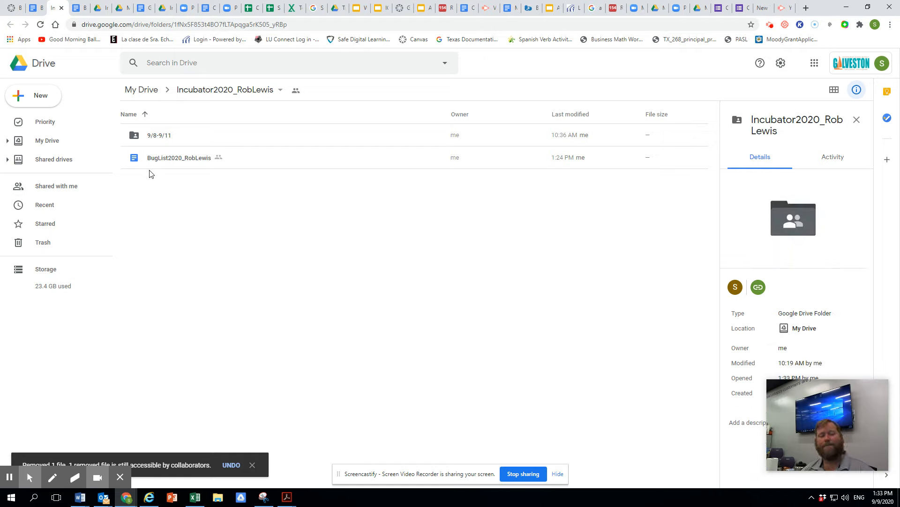
pyautogui.click(178, 157)
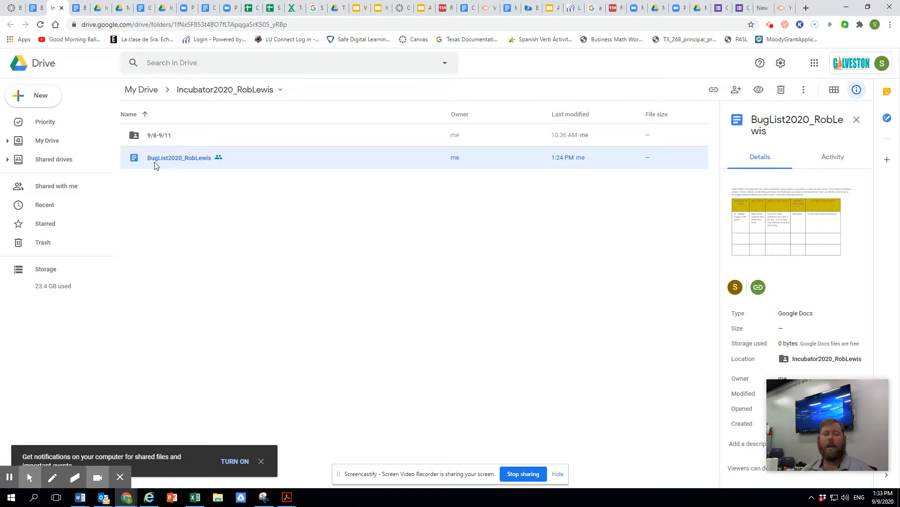
pyautogui.moveTo(178, 157)
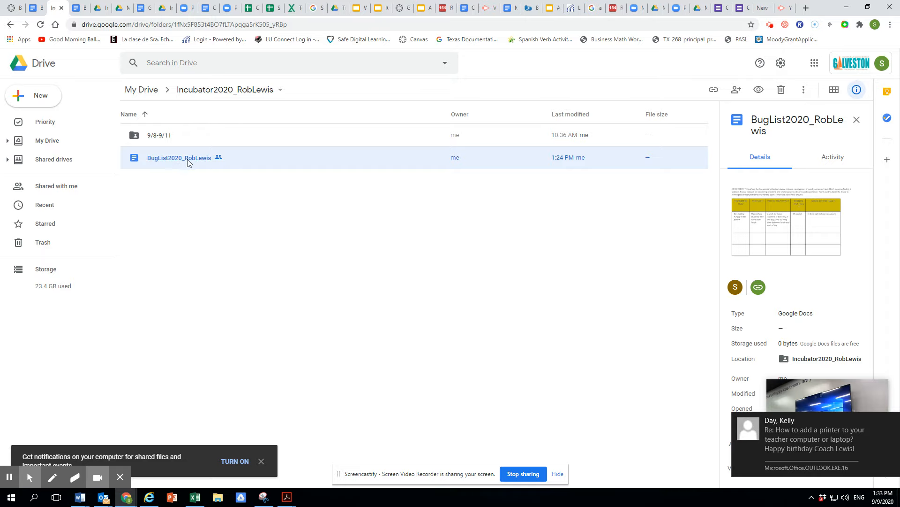
pyautogui.moveTo(178, 157)
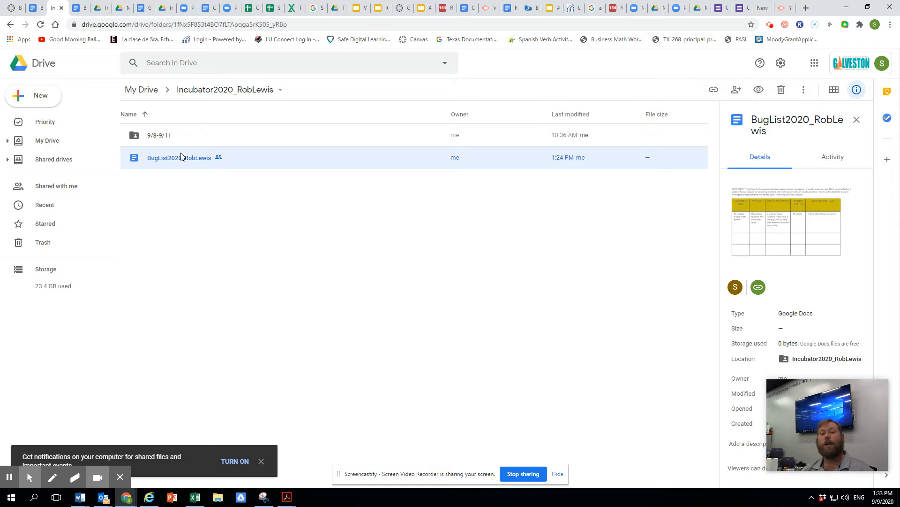
pyautogui.moveTo(181, 158)
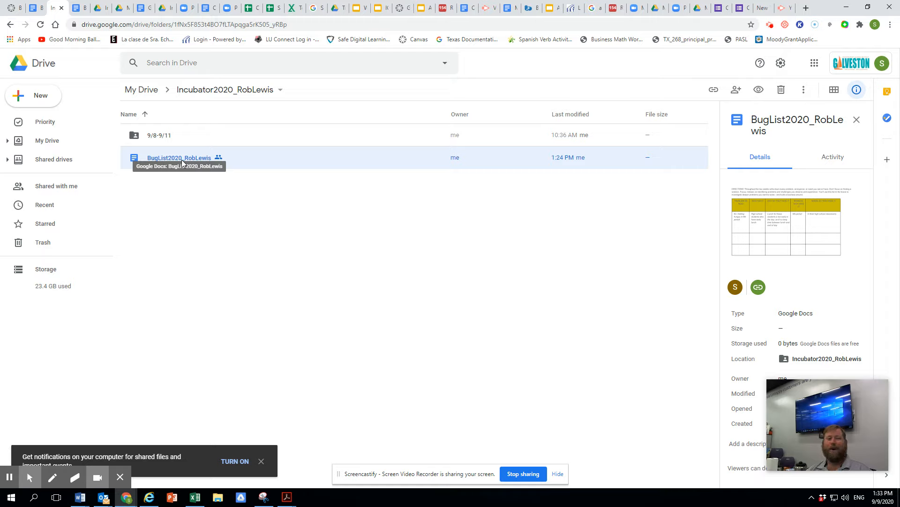
pyautogui.moveTo(319, 311)
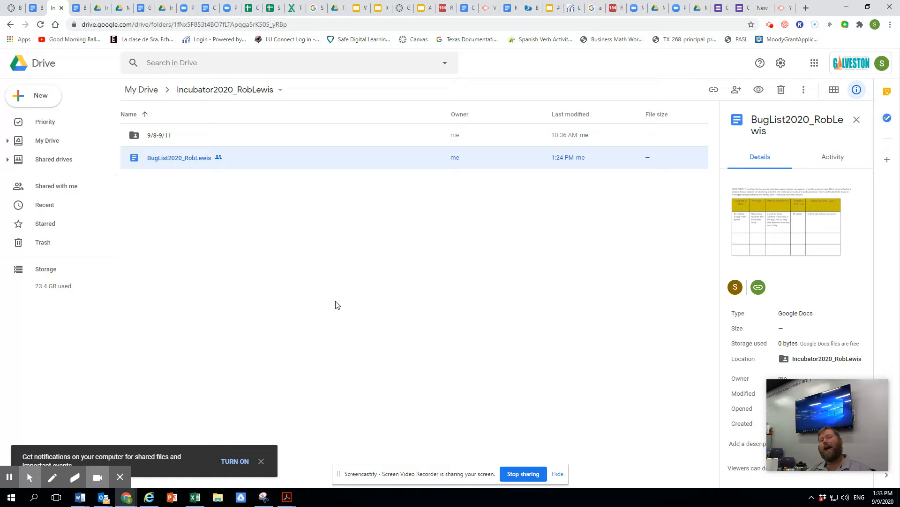
pyautogui.moveTo(327, 319)
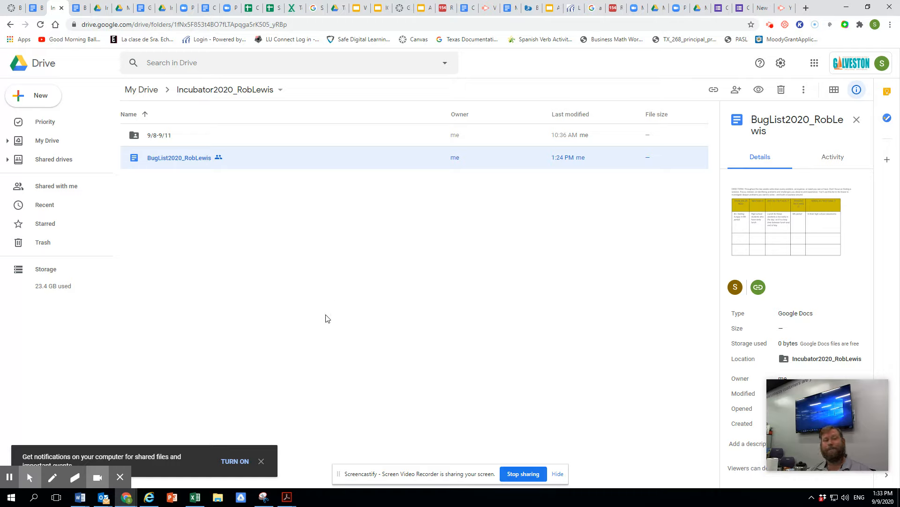